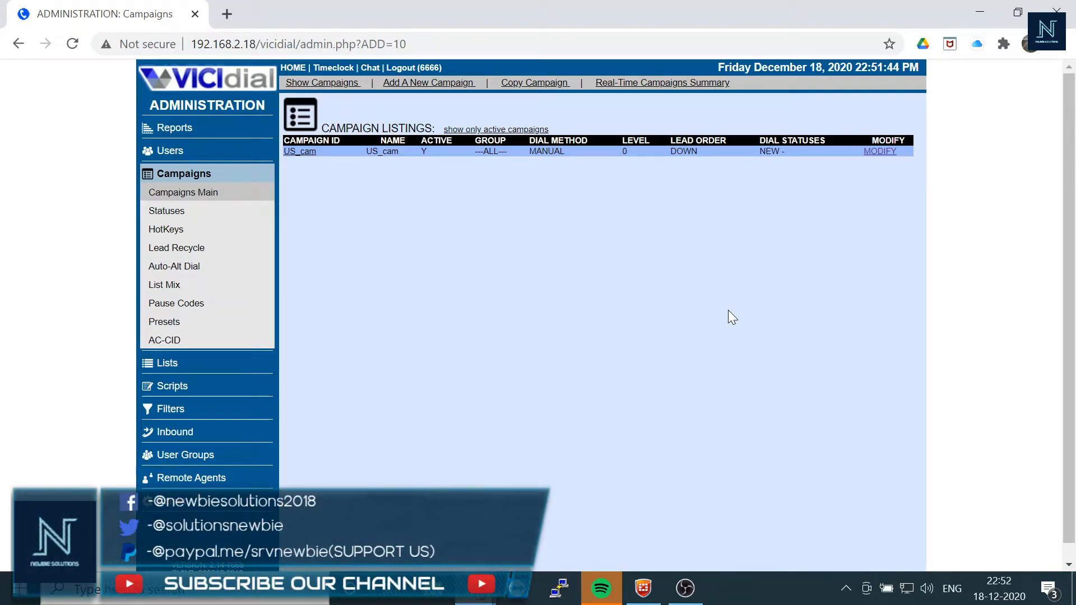
pyautogui.moveTo(293, 167)
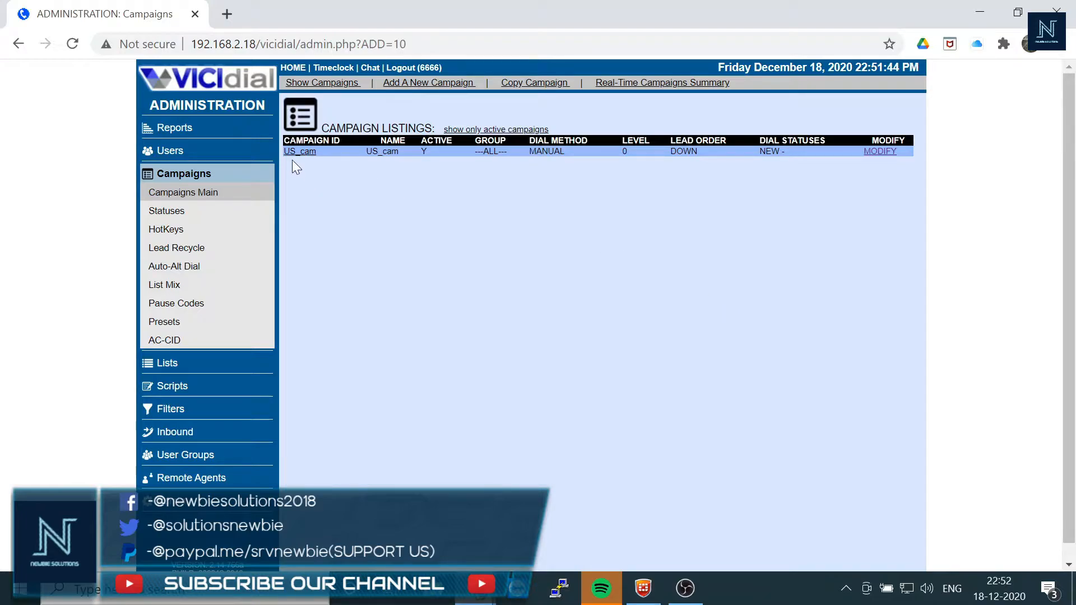
# Go into the US_cam campaign's Modify Campaign page from the campaigns listing.
pyautogui.click(301, 151)
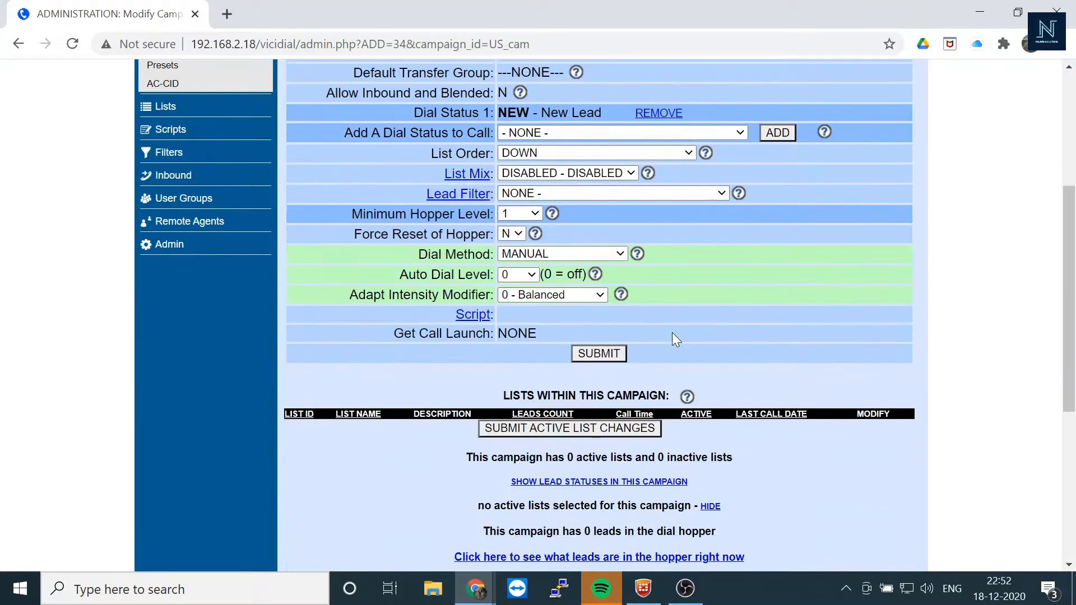
# Set Dial Method to RATIO, save, then choose the highest offered Auto Dial Level, 4.
pyautogui.click(561, 253)
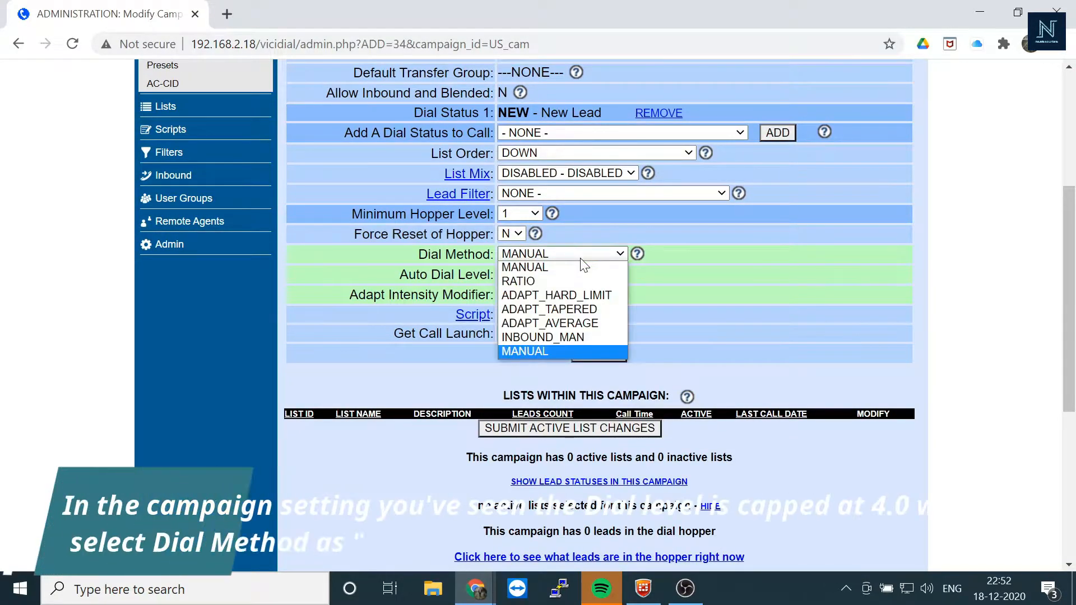
pyautogui.click(518, 281)
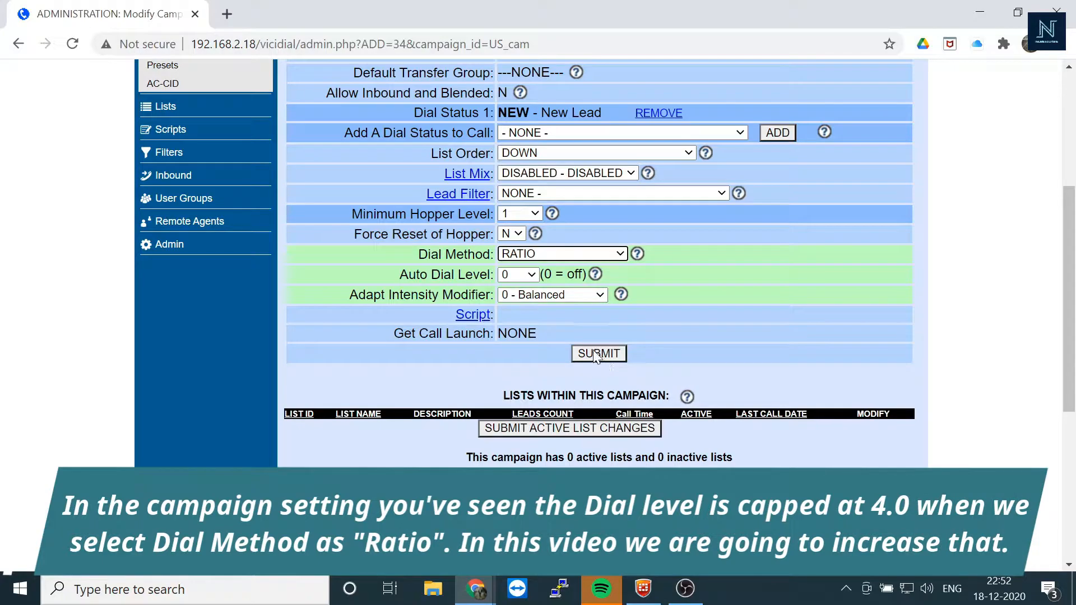
pyautogui.click(598, 353)
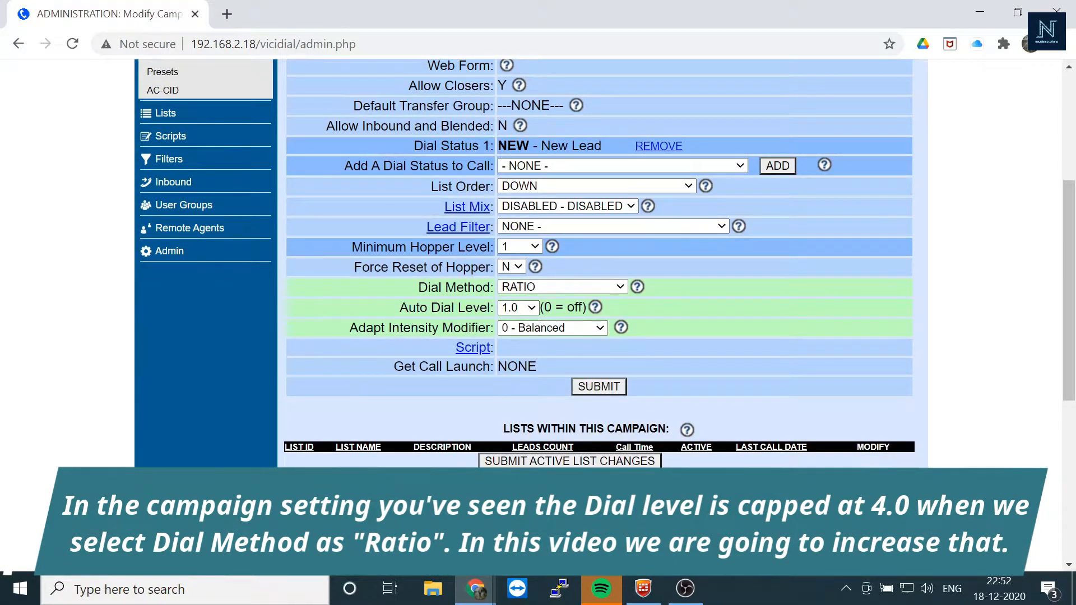
pyautogui.click(518, 307)
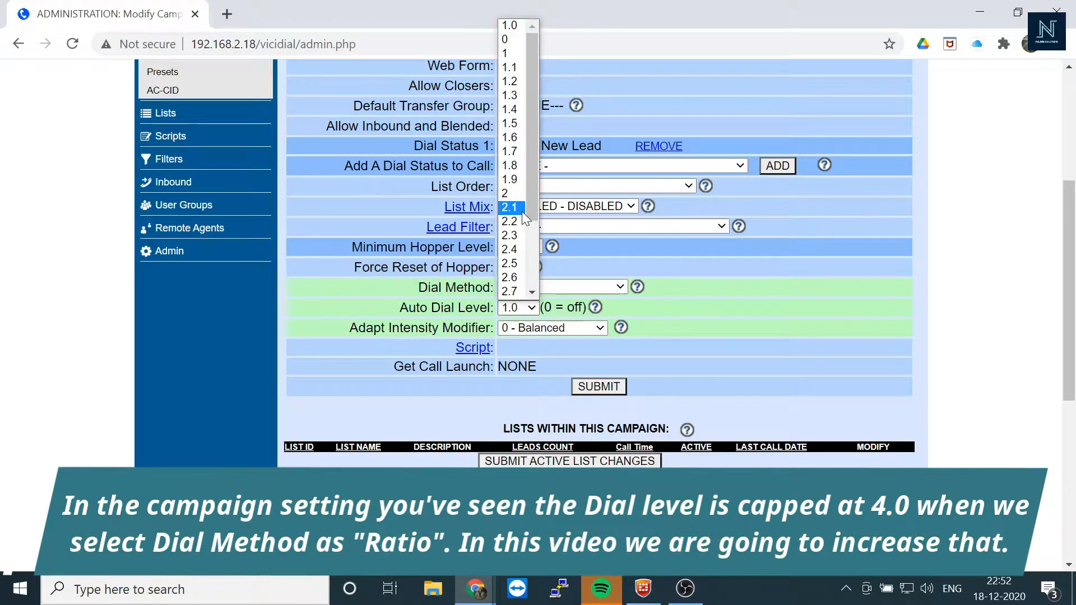
pyautogui.click(509, 307)
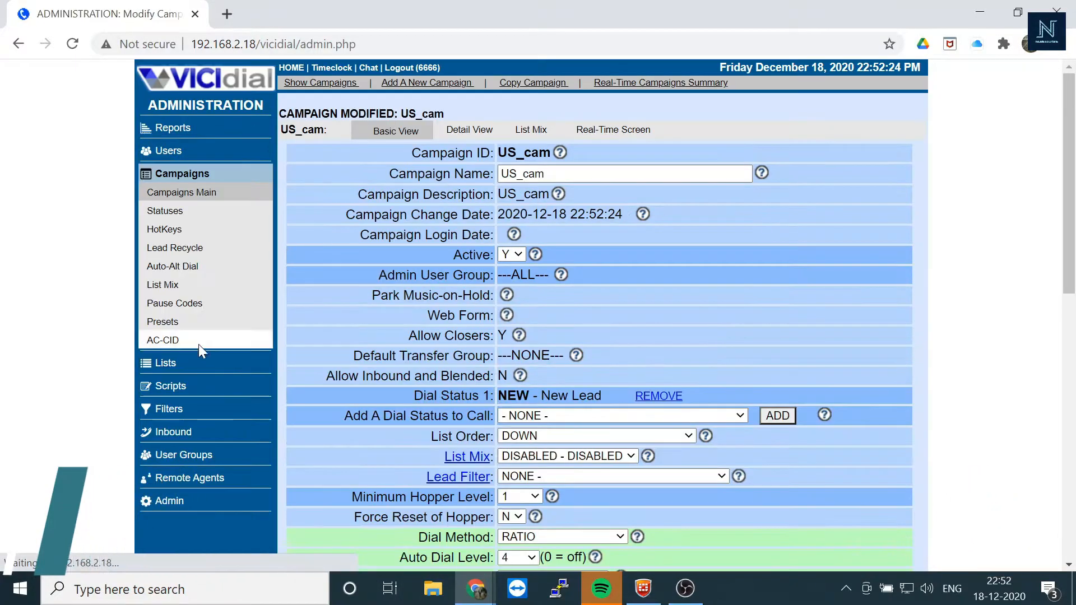
# Reach the Auto Dial Limit setting in Admin System Settings, currently reading 4.
pyautogui.scroll(-3)
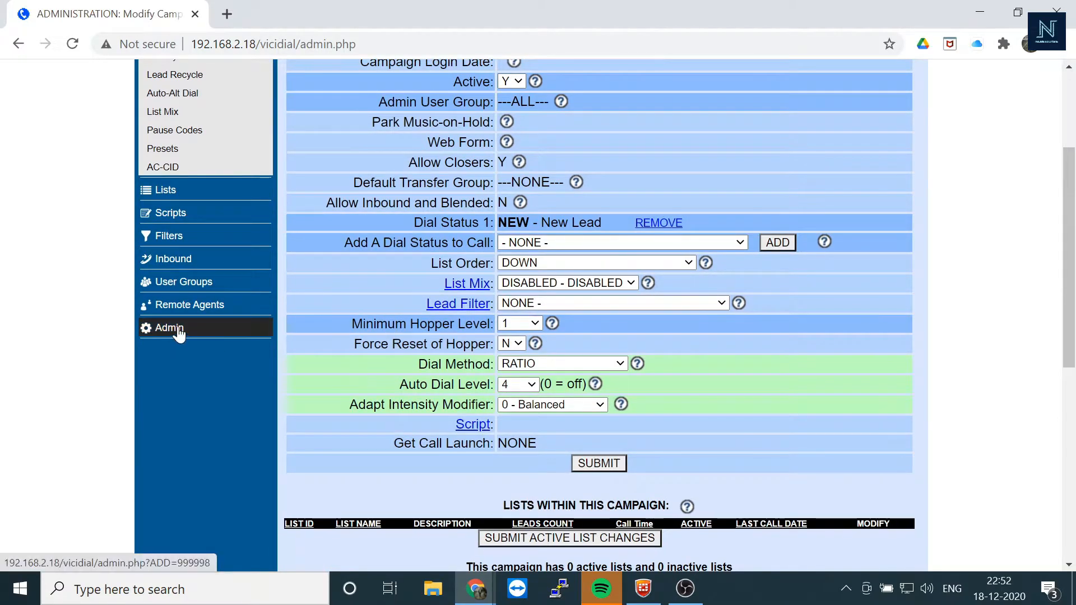
pyautogui.click(169, 327)
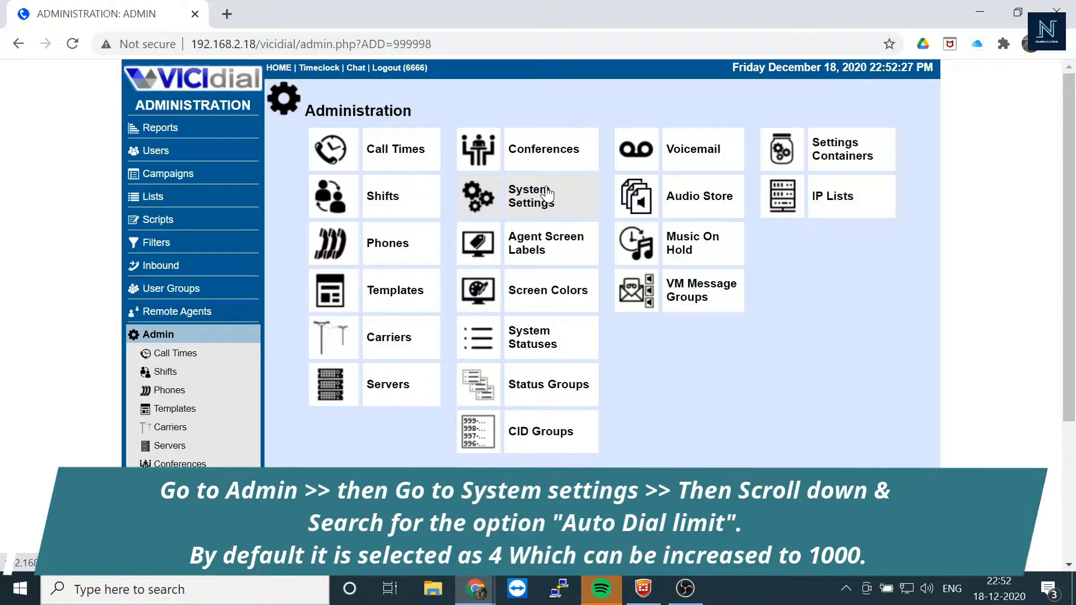
pyautogui.click(530, 195)
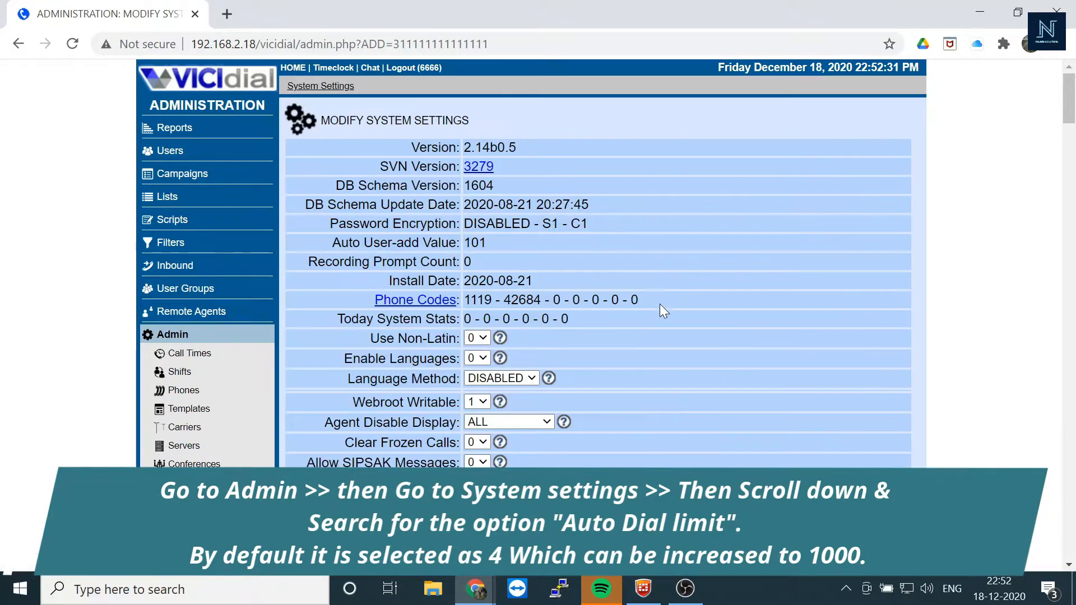
pyautogui.scroll(-3)
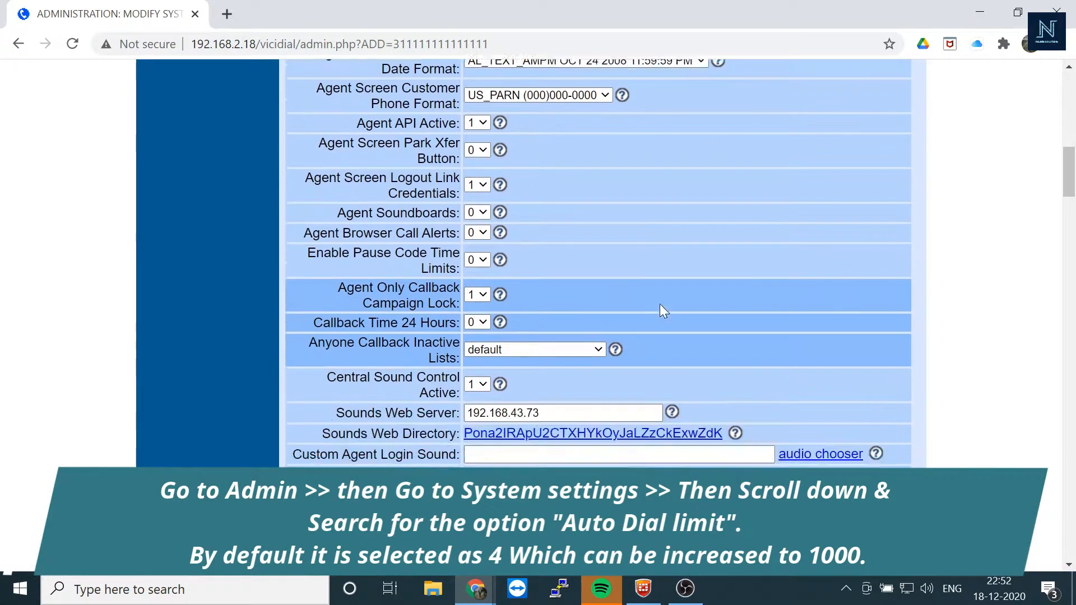
pyautogui.scroll(-3)
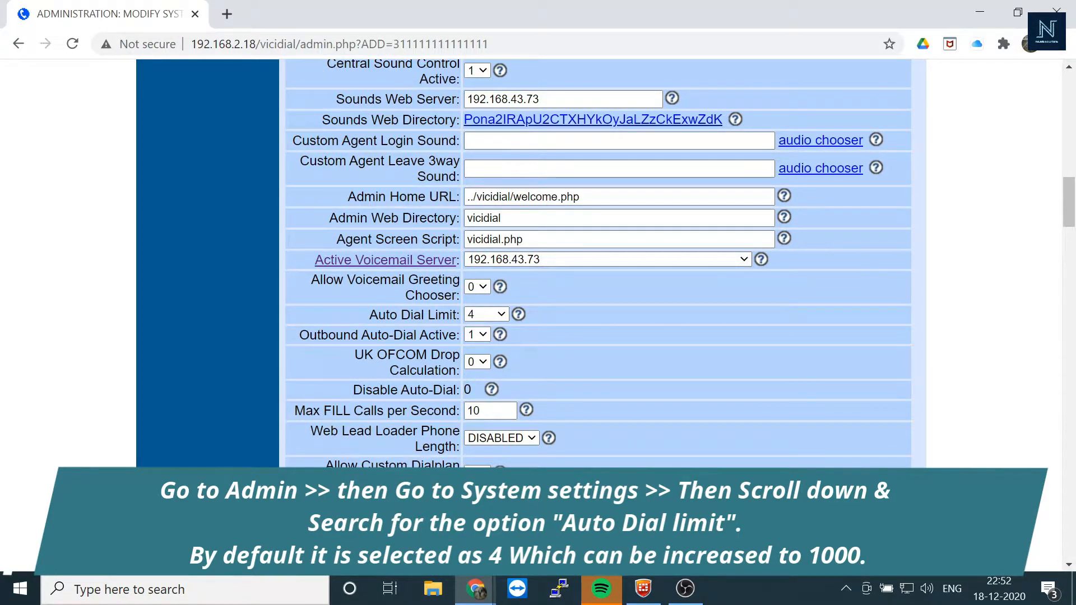
# Change the Auto Dial Limit from 4 to 20 and submit the system settings.
pyautogui.doubleClick(414, 314)
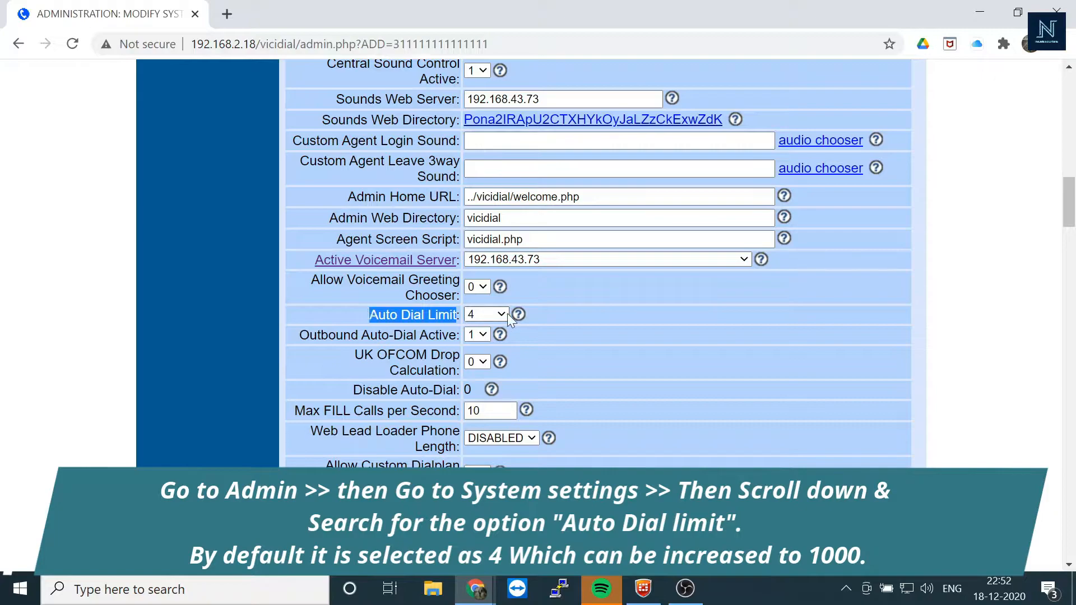
pyautogui.click(484, 314)
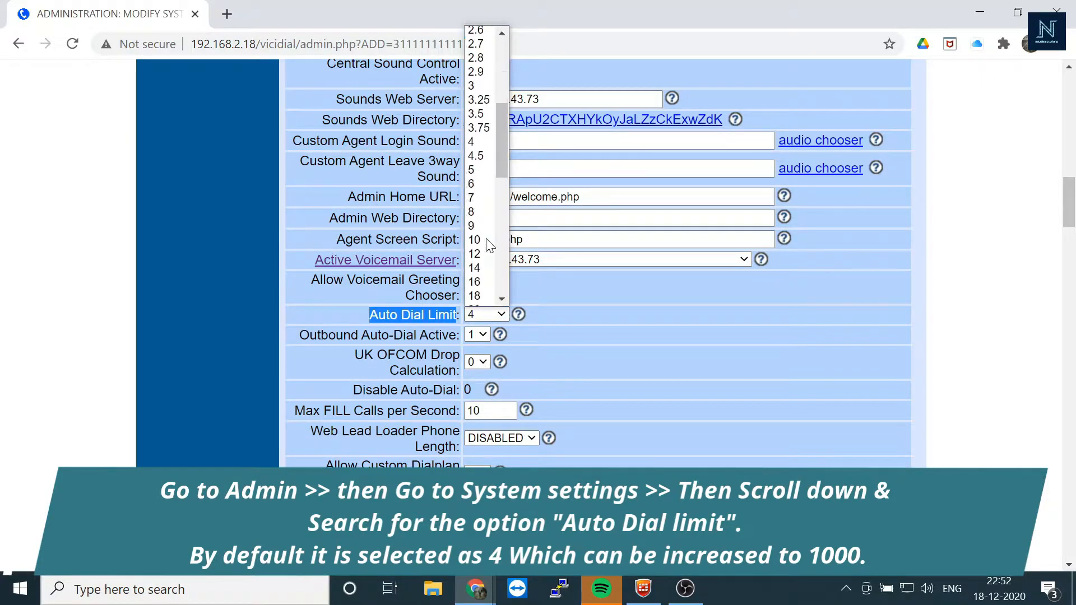
pyautogui.scroll(-3)
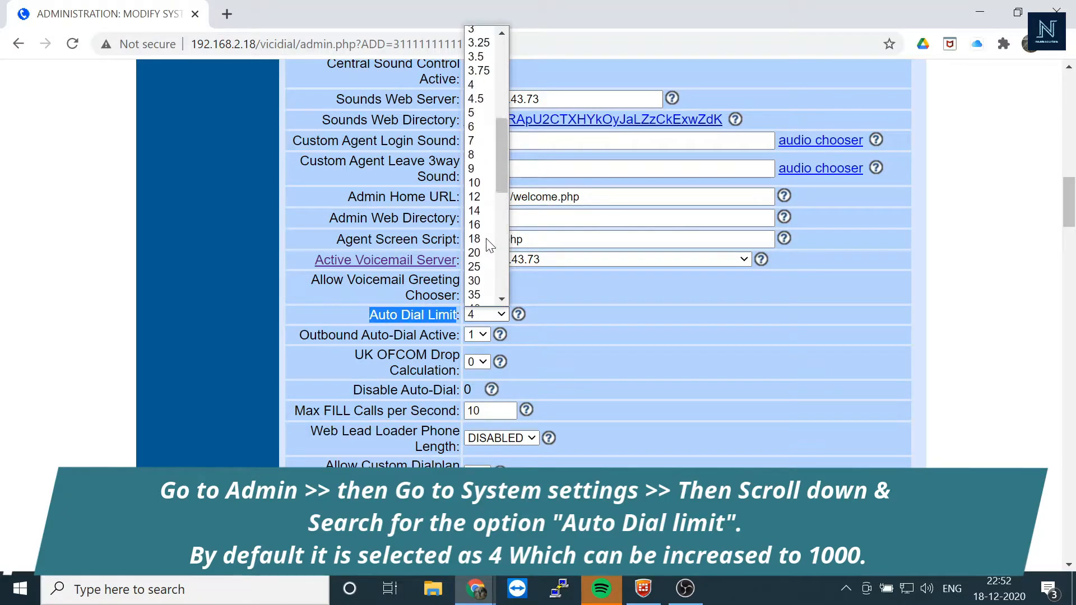
pyautogui.click(473, 252)
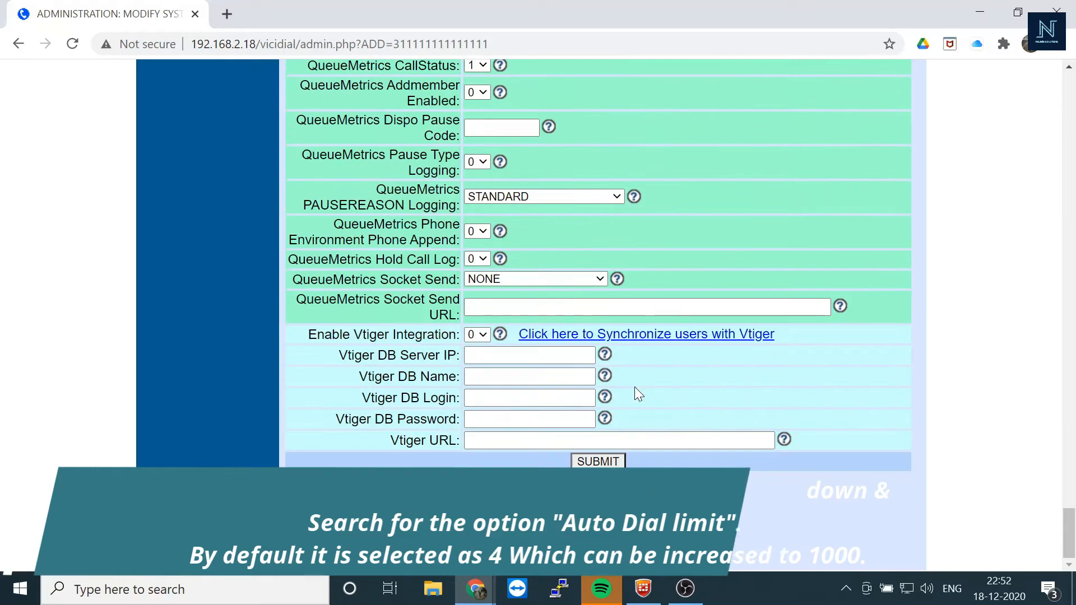
pyautogui.click(596, 461)
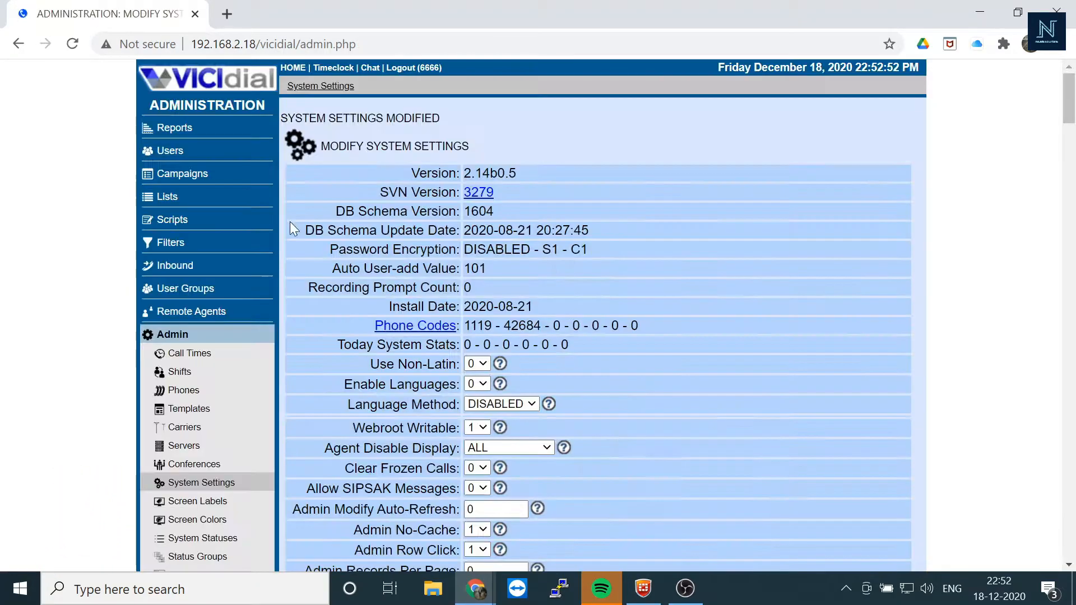
# Return to US_cam and show its Auto Dial Level choices, now reaching 20 with 4 still selected.
pyautogui.click(181, 172)
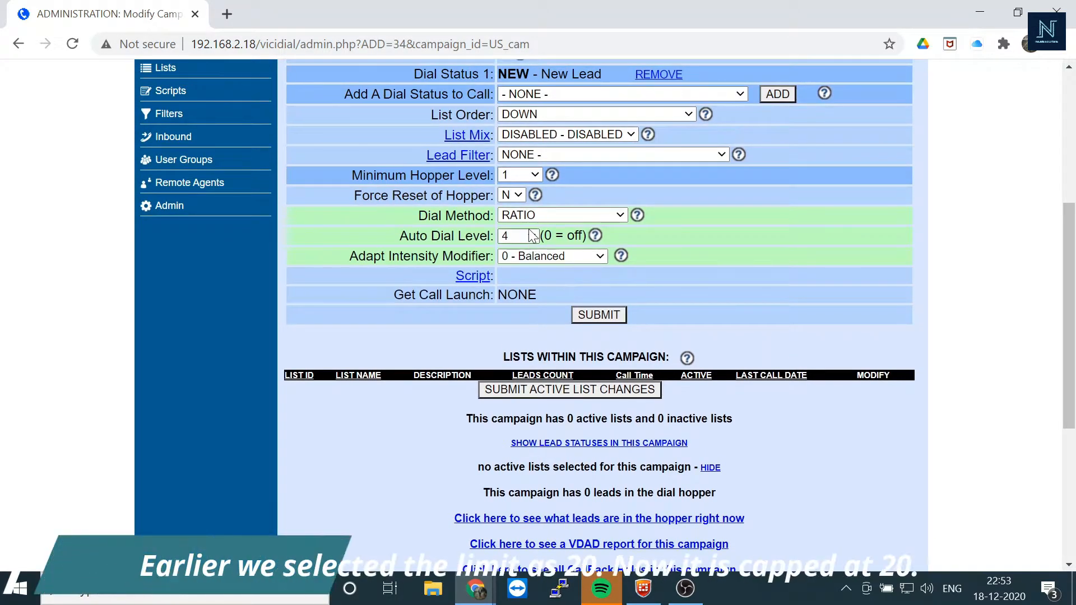
pyautogui.click(518, 235)
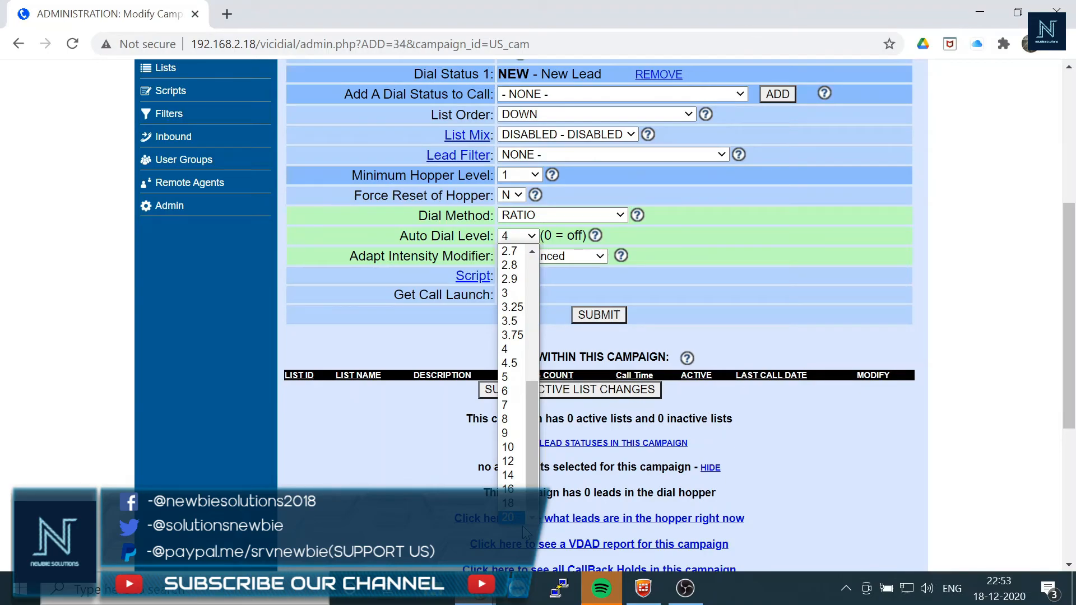
pyautogui.moveTo(430, 491)
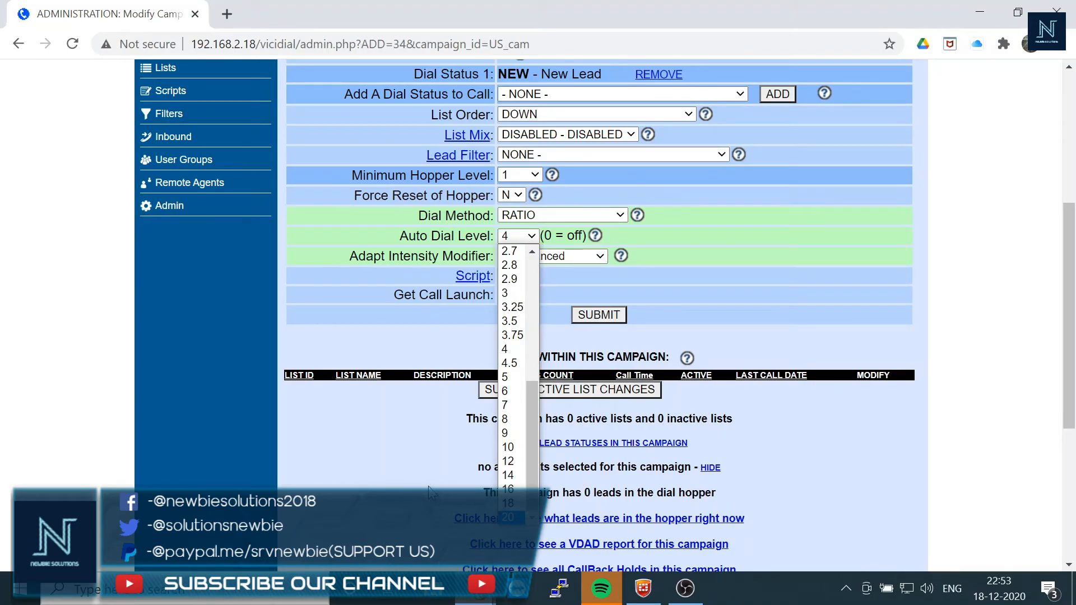